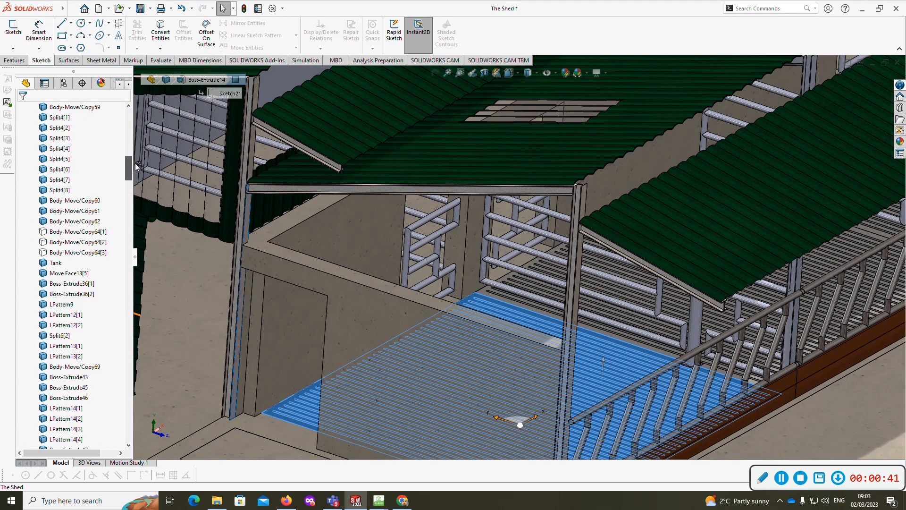
Group the four slat bodies, Slats LHS through Slats RHS, into a new folder named Slats
{"action": "left_click", "coordinate": [69, 262]}
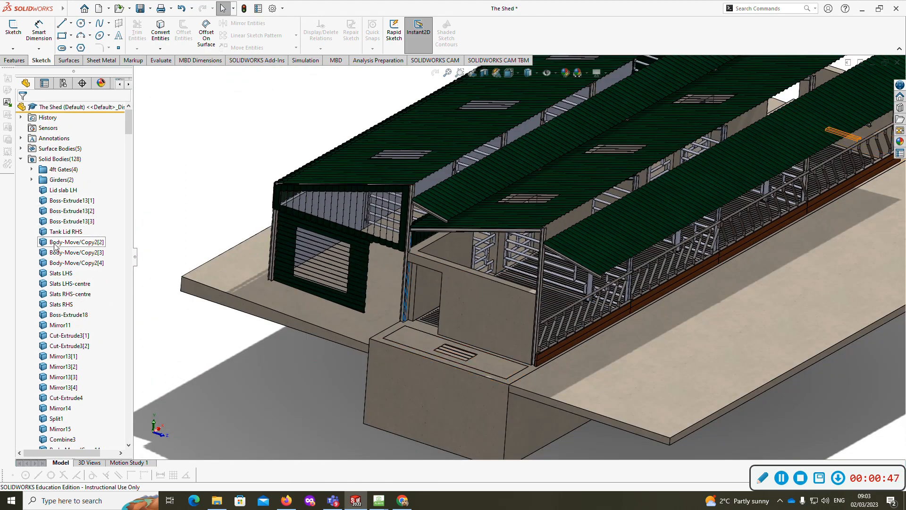
{"action": "left_click", "coordinate": [62, 272]}
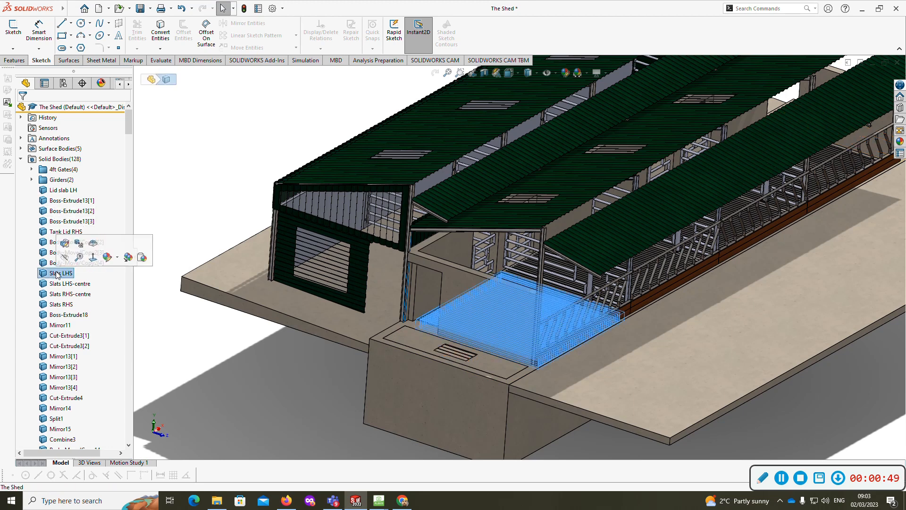
{"action": "left_click", "coordinate": [63, 304]}
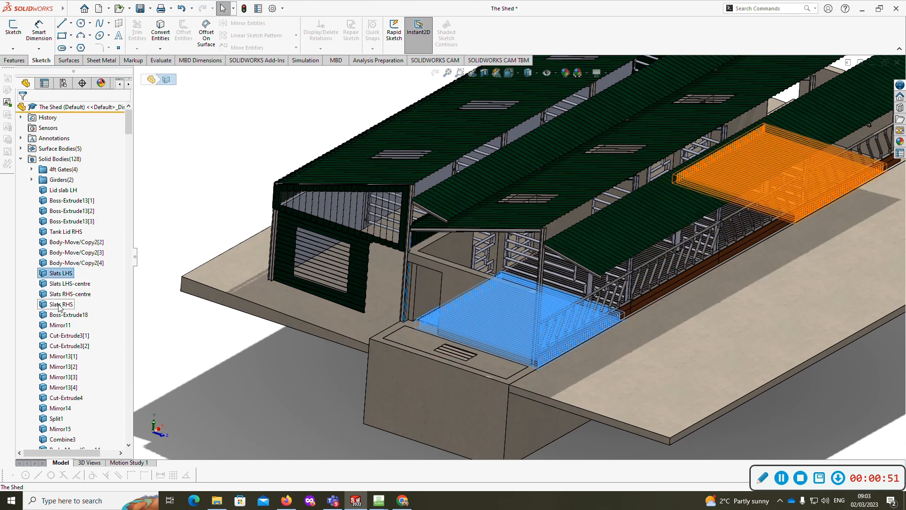
{"action": "right_click", "coordinate": [60, 304]}
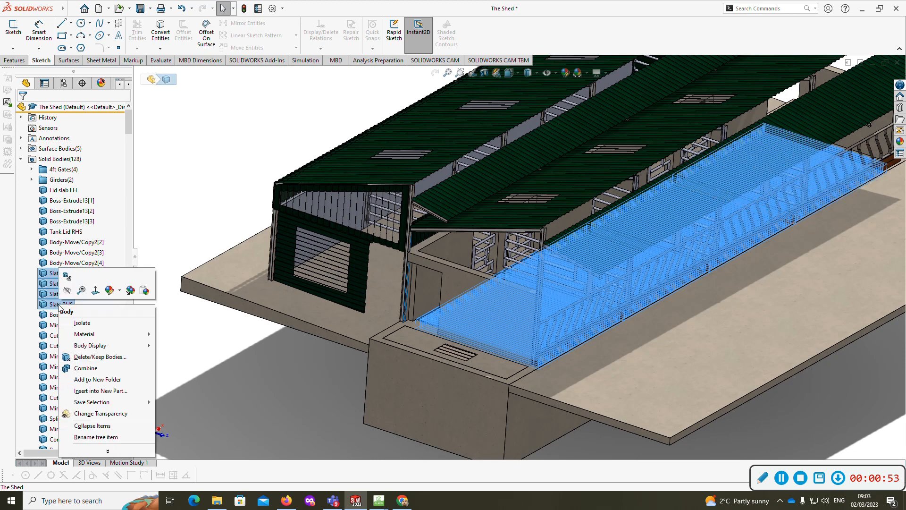
{"action": "mouse_move", "coordinate": [97, 379]}
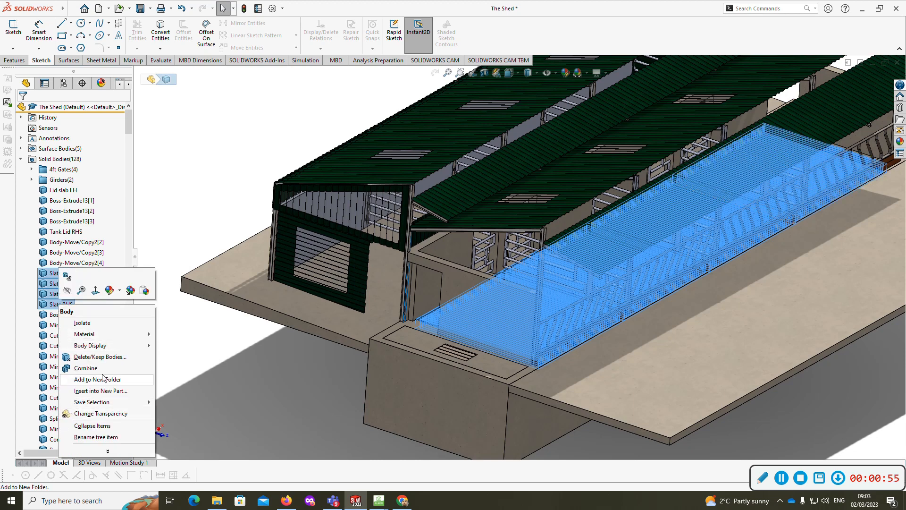
{"action": "left_click", "coordinate": [96, 379]}
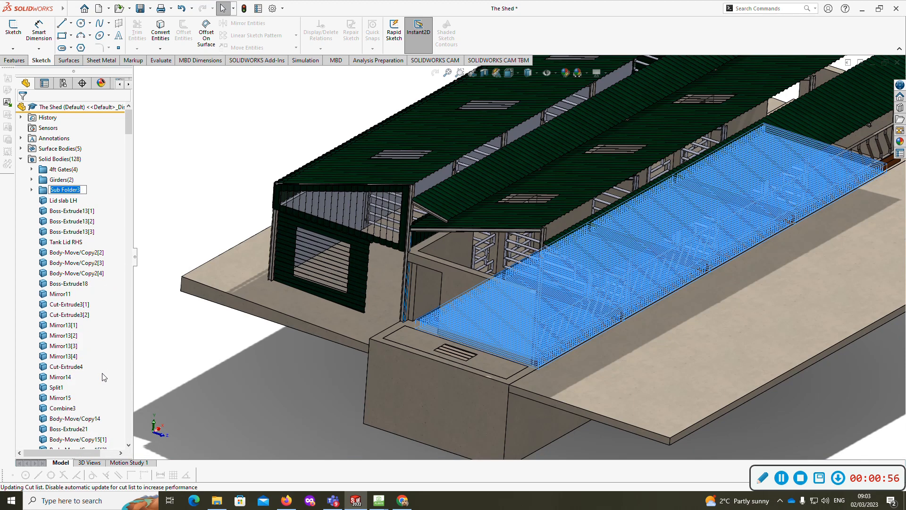
{"action": "mouse_move", "coordinate": [197, 342]}
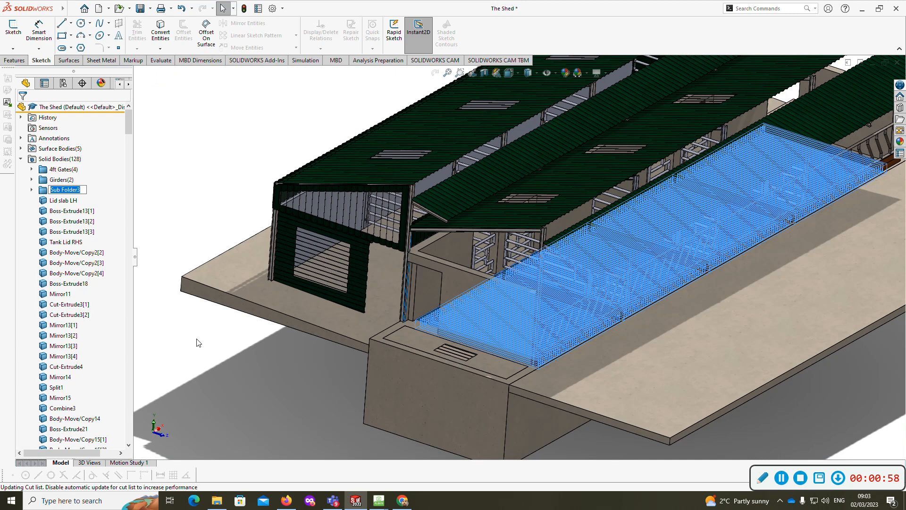
{"action": "type", "text": "Slats(4"}
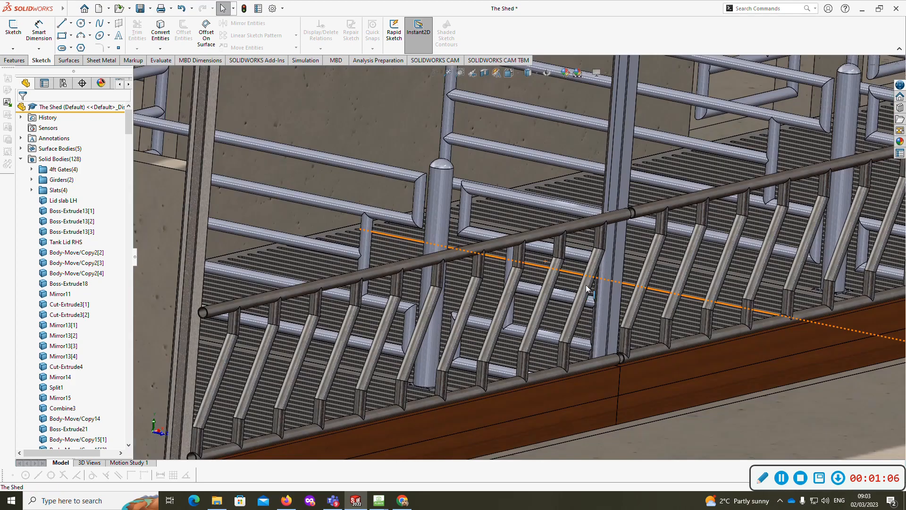
{"action": "mouse_move", "coordinate": [487, 250]}
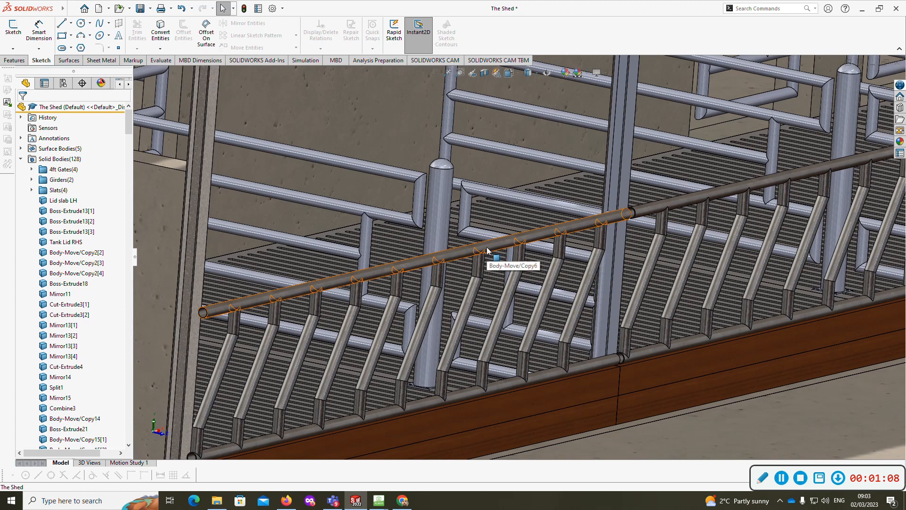
Group the feed-barrier bodies from Cut-Extrude4 to Mirror15 into a new folder named Feeding
{"action": "left_click", "coordinate": [489, 249]}
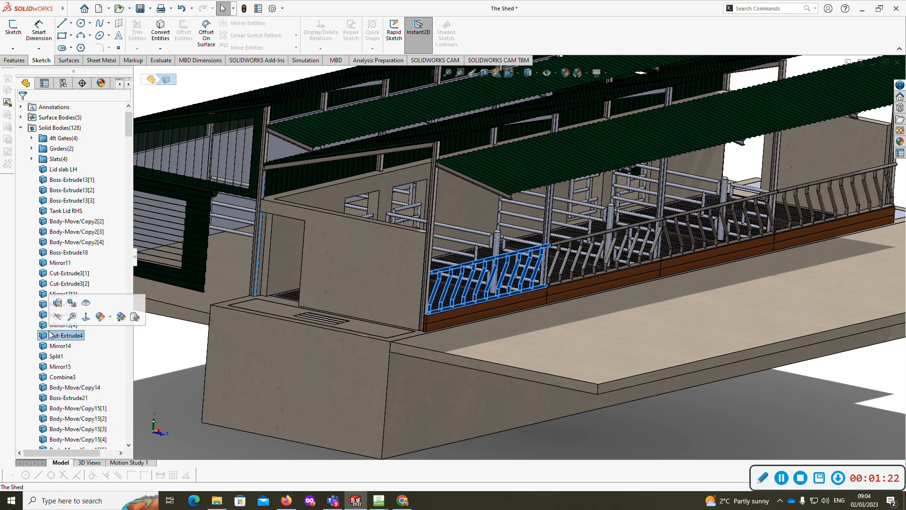
{"action": "left_click", "coordinate": [60, 366]}
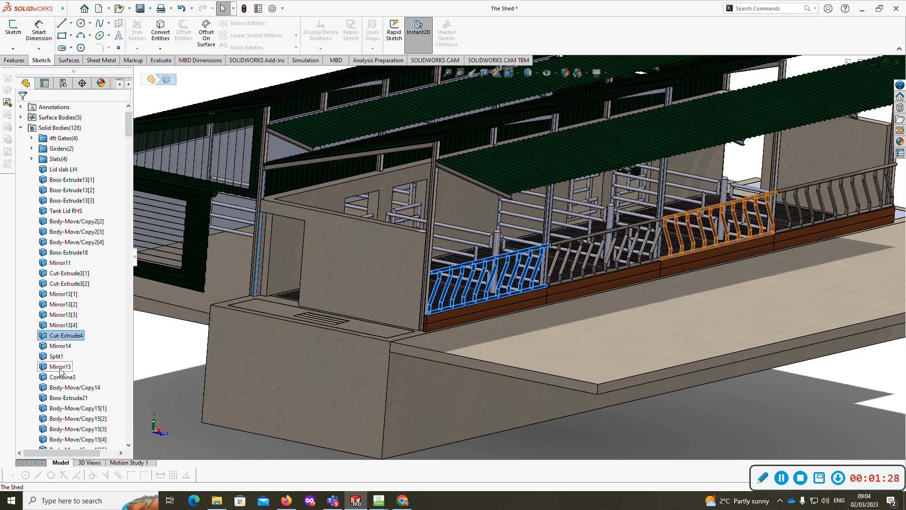
{"action": "mouse_move", "coordinate": [62, 367]}
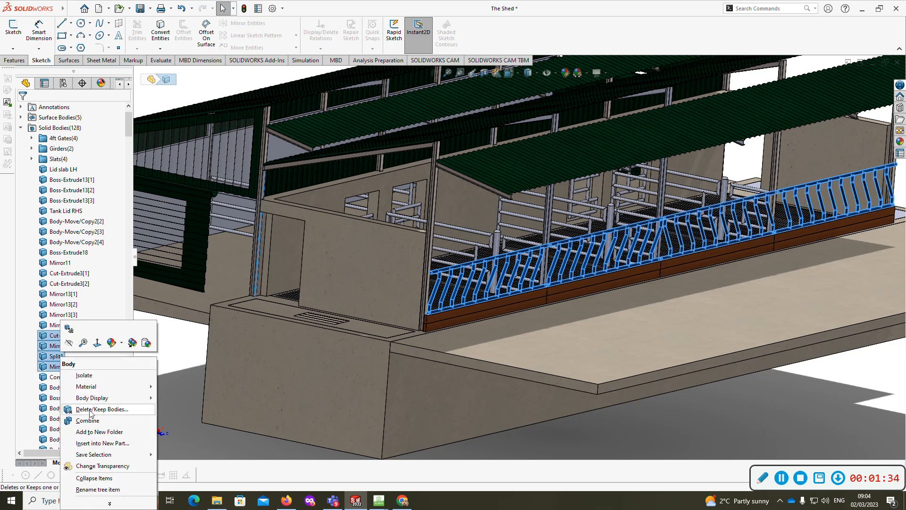
{"action": "left_click", "coordinate": [99, 432]}
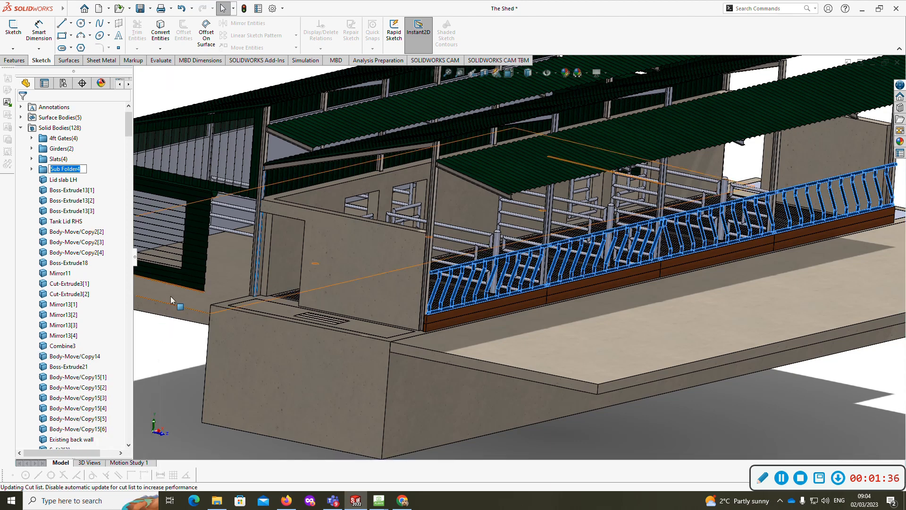
{"action": "type", "text": "Feeding"}
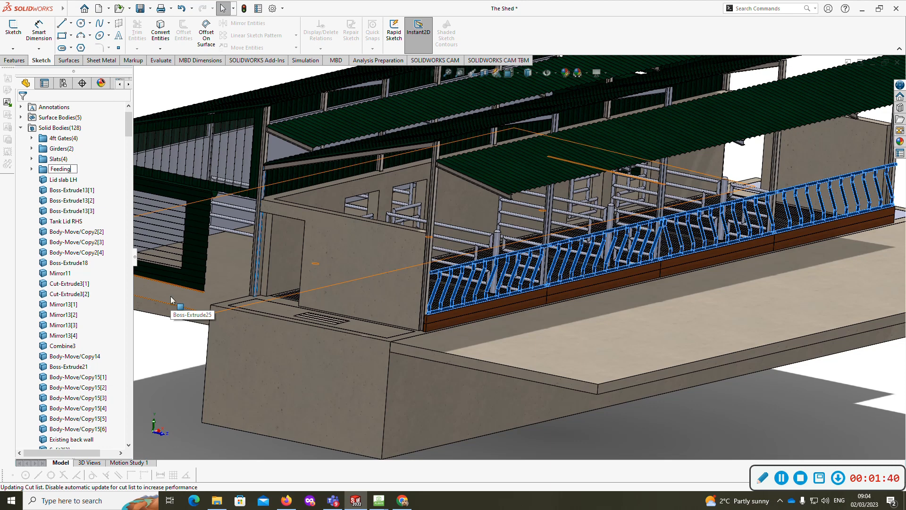
{"action": "type", "text": "Barn"}
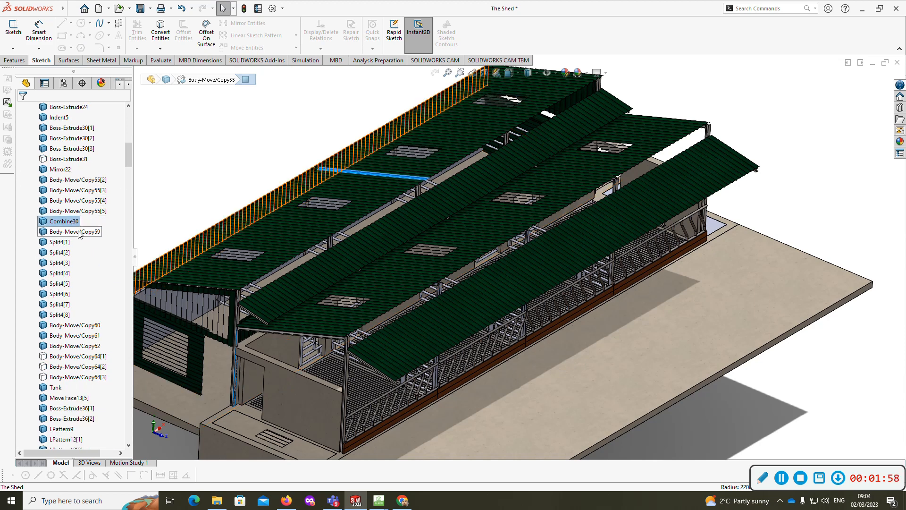
Inspect the Body-Move/Copy59, Split4 and Body-Move/Copy64 bodies to identify the roof parts
{"action": "left_click", "coordinate": [75, 231]}
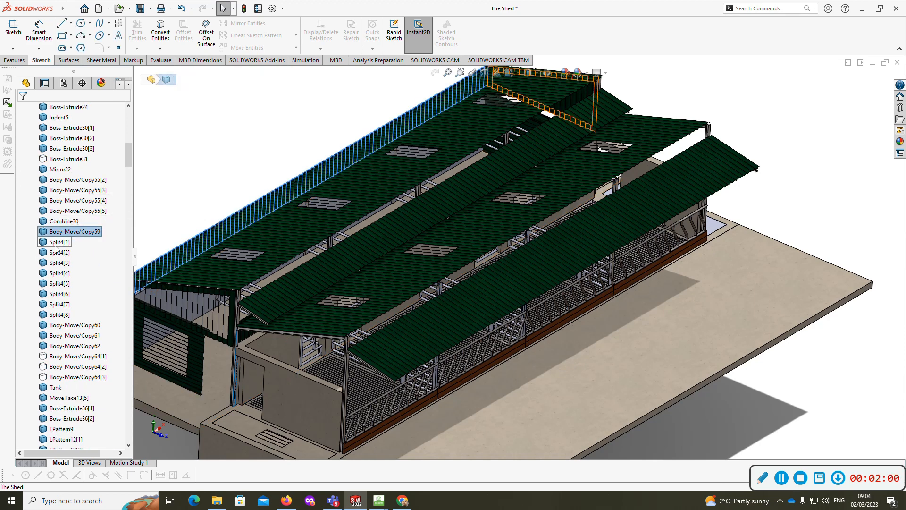
{"action": "left_click", "coordinate": [59, 252]}
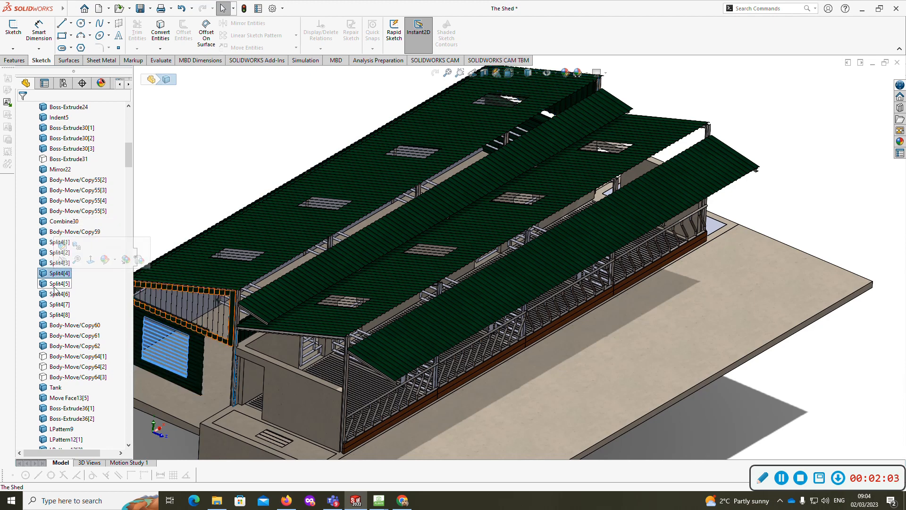
{"action": "left_click", "coordinate": [74, 325]}
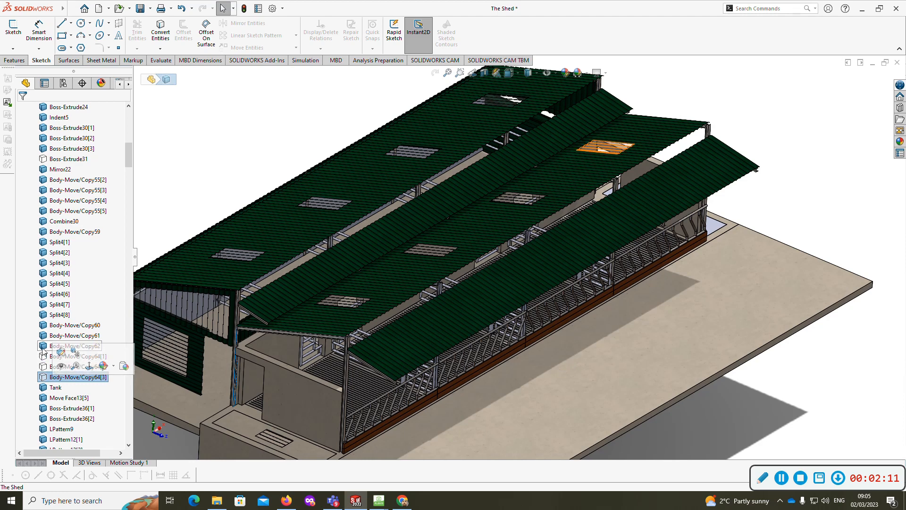
{"action": "left_click", "coordinate": [77, 366]}
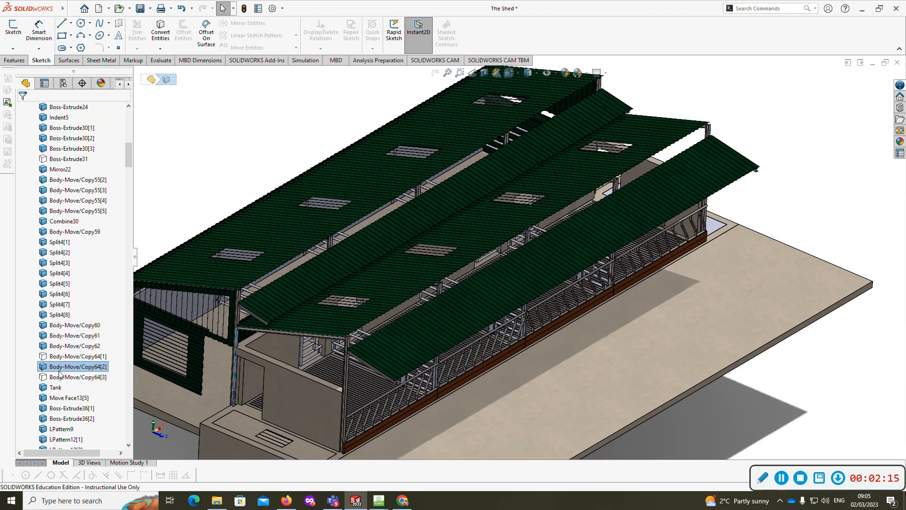
{"action": "left_click", "coordinate": [77, 376]}
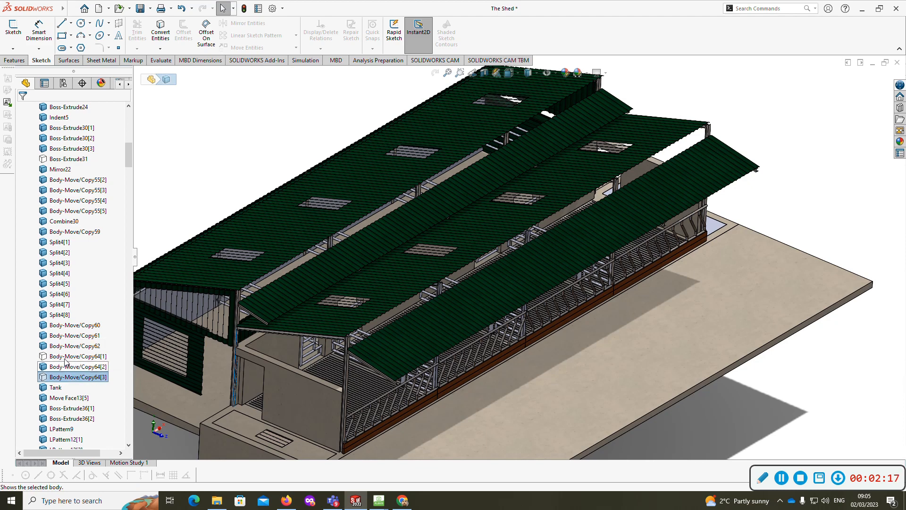
Group the roof bodies down to Body-Move/Copy64[3] into a new folder named Galvanise Work
{"action": "left_click", "coordinate": [75, 356]}
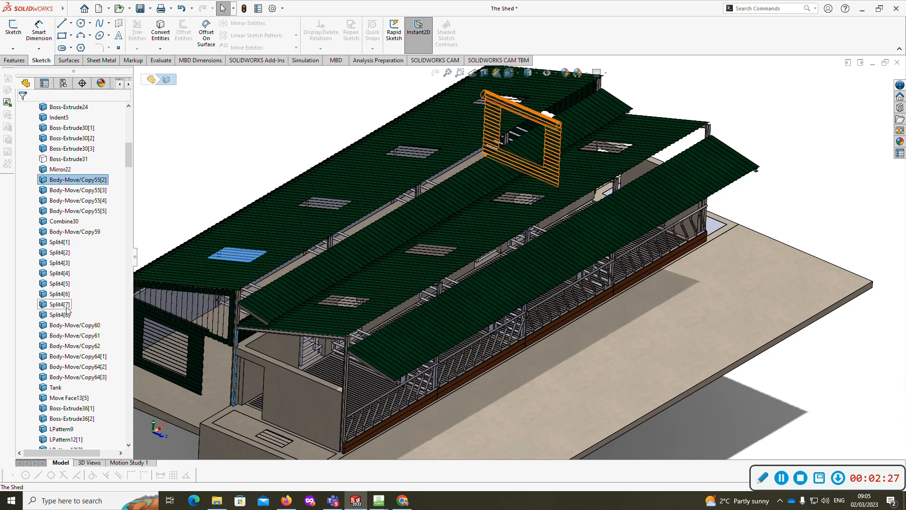
{"action": "left_click", "coordinate": [76, 377]}
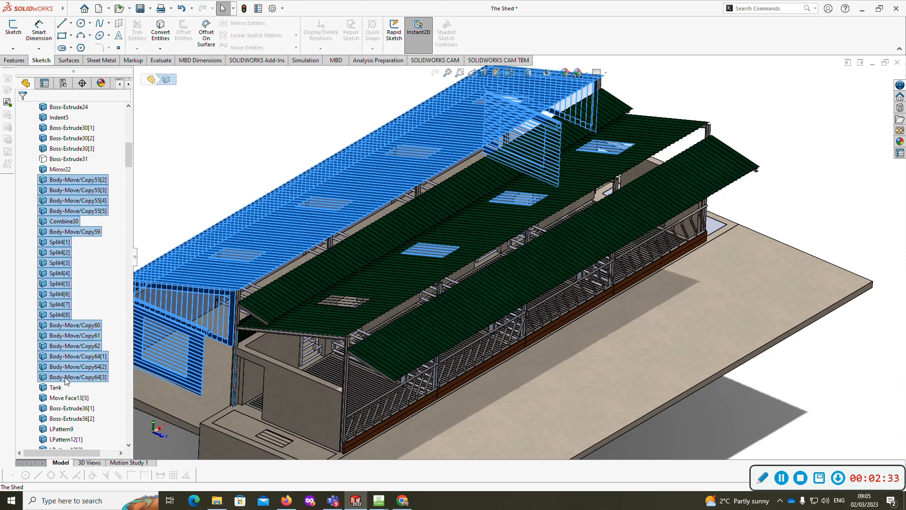
{"action": "right_click", "coordinate": [75, 377]}
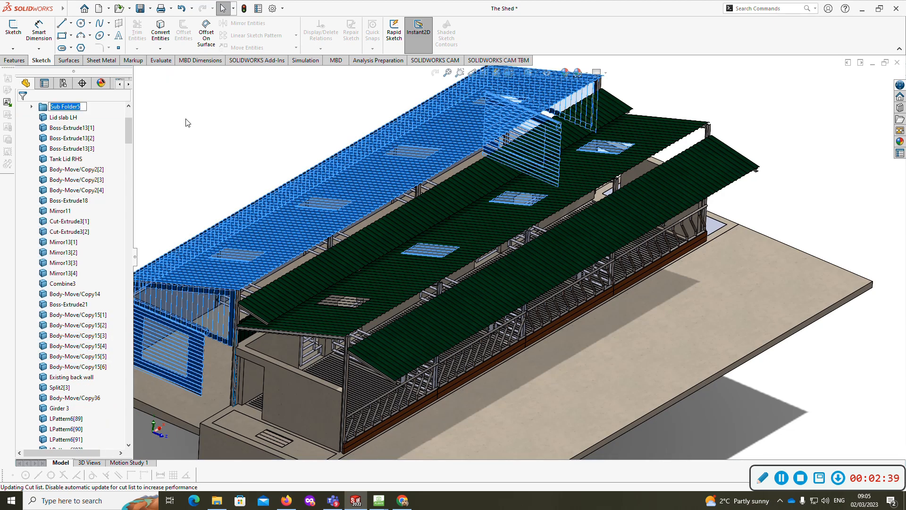
{"action": "type", "text": "Galvanise Work(20"}
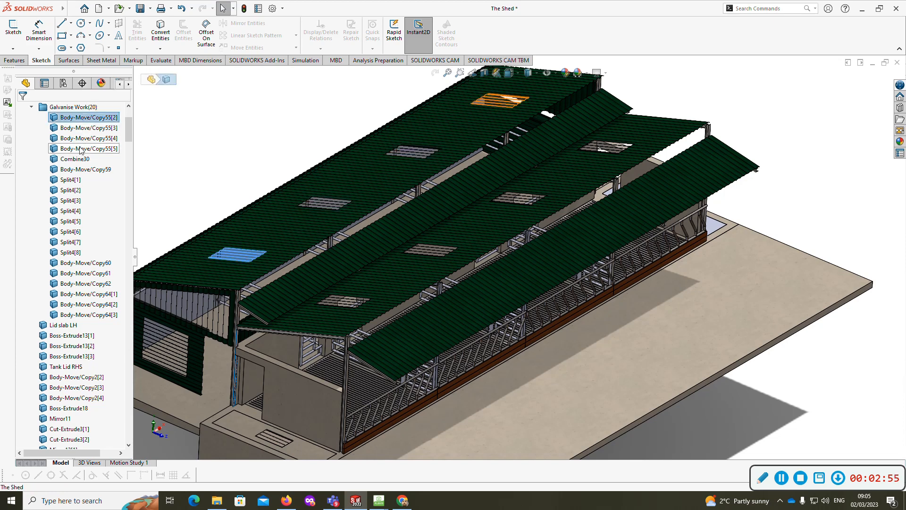
Move the four Body-Move/Copy55 roof light bodies into a Roof lights on extension subfolder and collapse Galvanise Work
{"action": "left_click", "coordinate": [85, 117]}
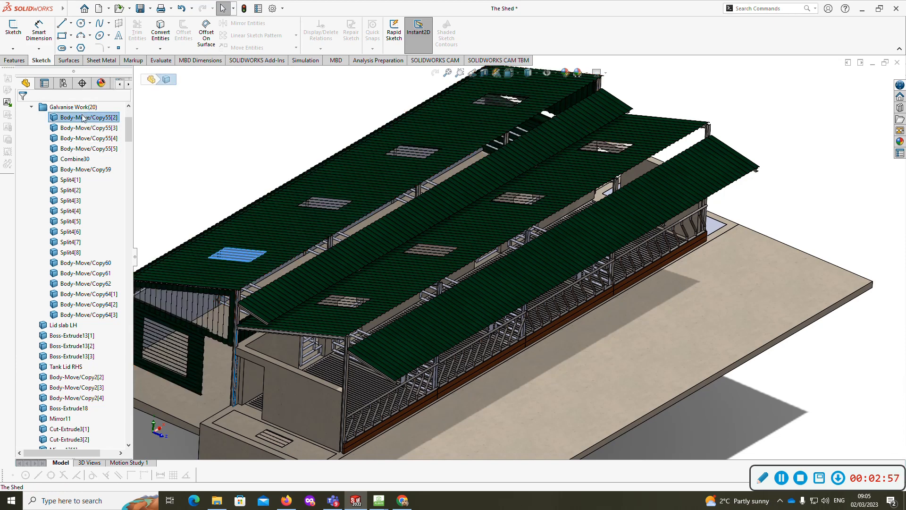
{"action": "left_click", "coordinate": [88, 149]}
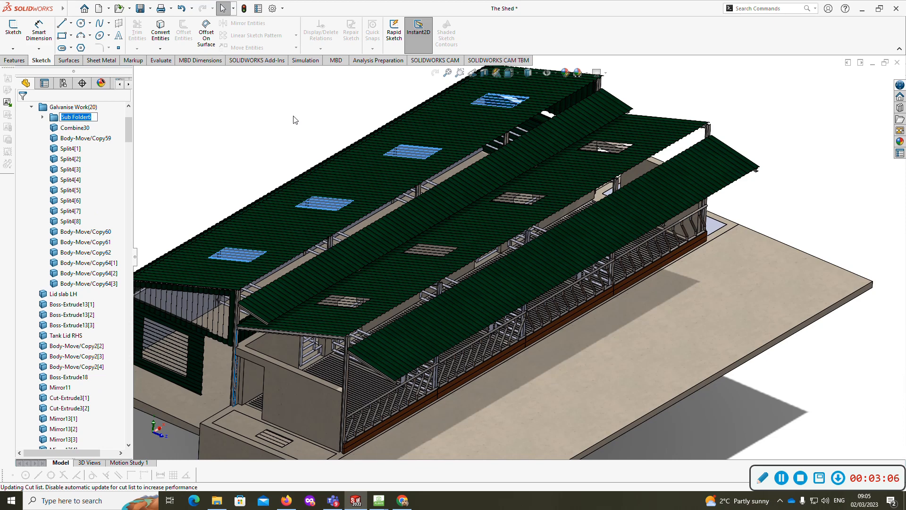
{"action": "type", "text": "Roof i"}
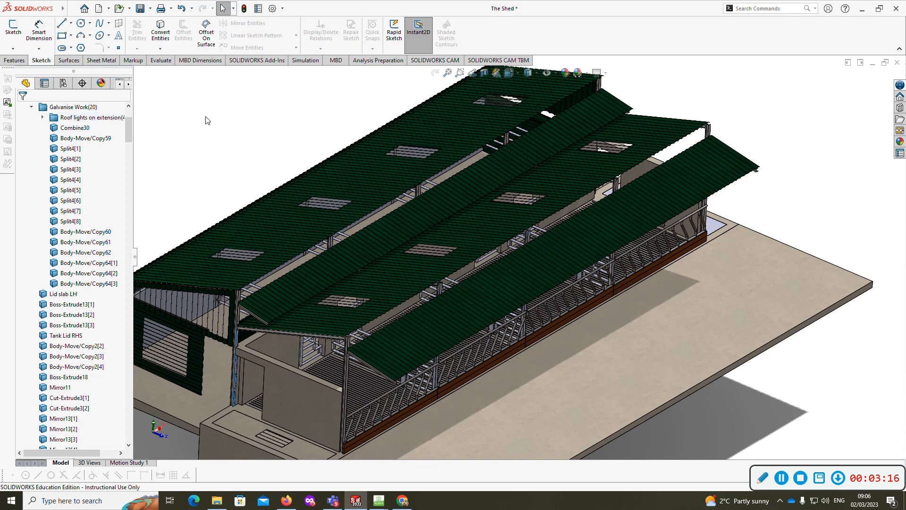
{"action": "left_click", "coordinate": [31, 108]}
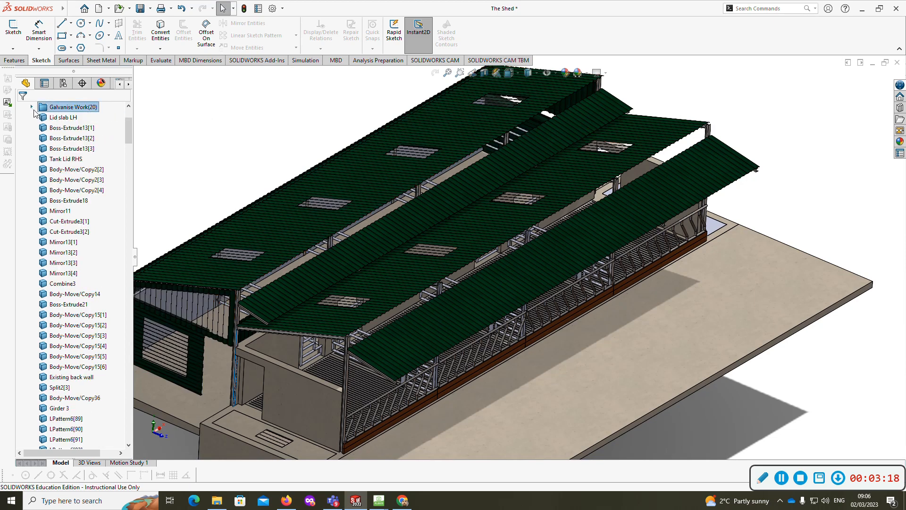